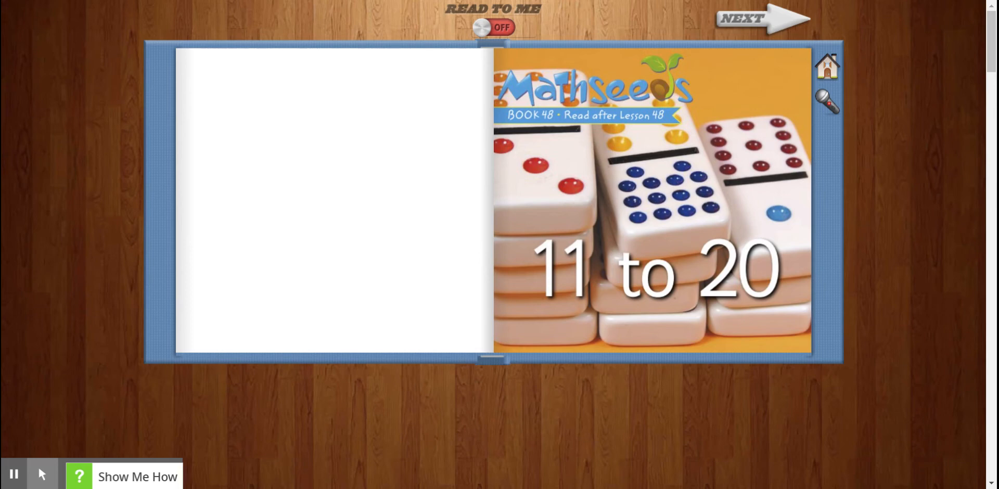
pyautogui.moveTo(949, 439)
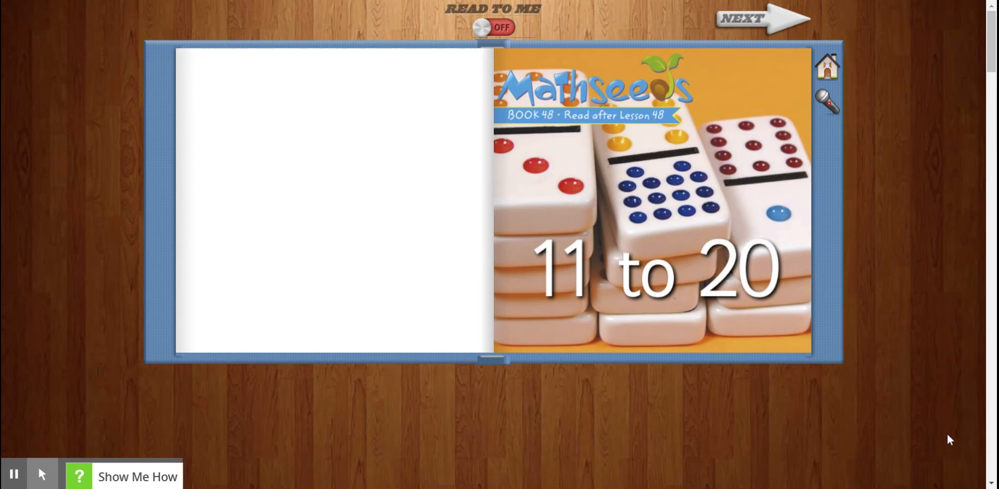
pyautogui.moveTo(907, 463)
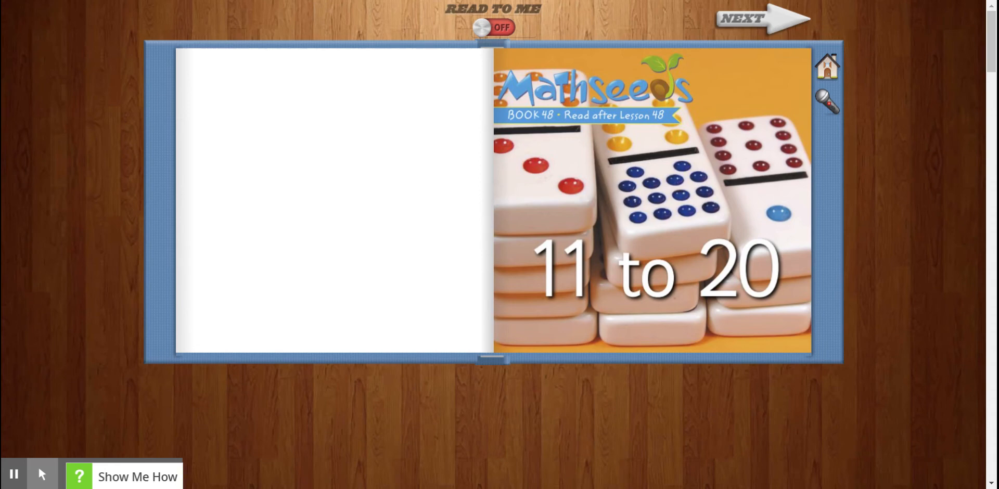
pyautogui.moveTo(843, 36)
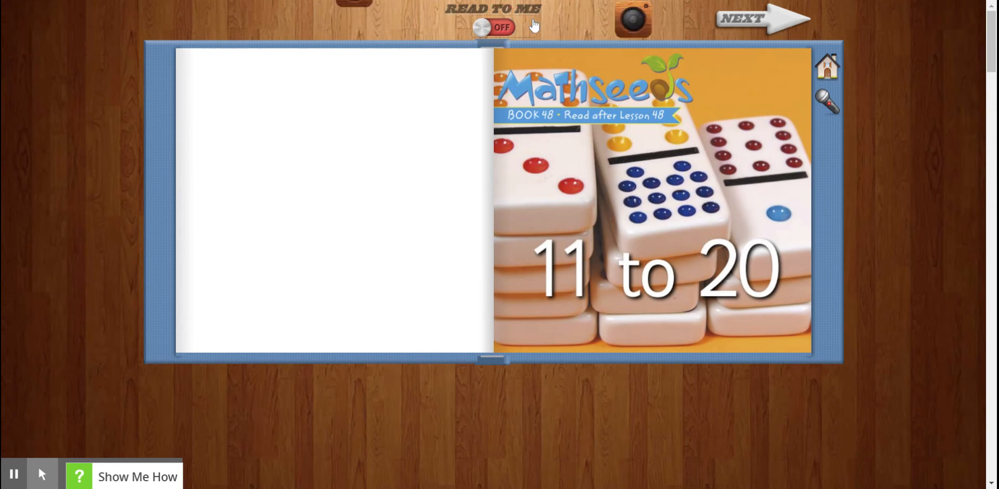
# Turn on Read To Me and page forward to pages 2–3 (fifteen balls, sixteen insects)
pyautogui.click(502, 27)
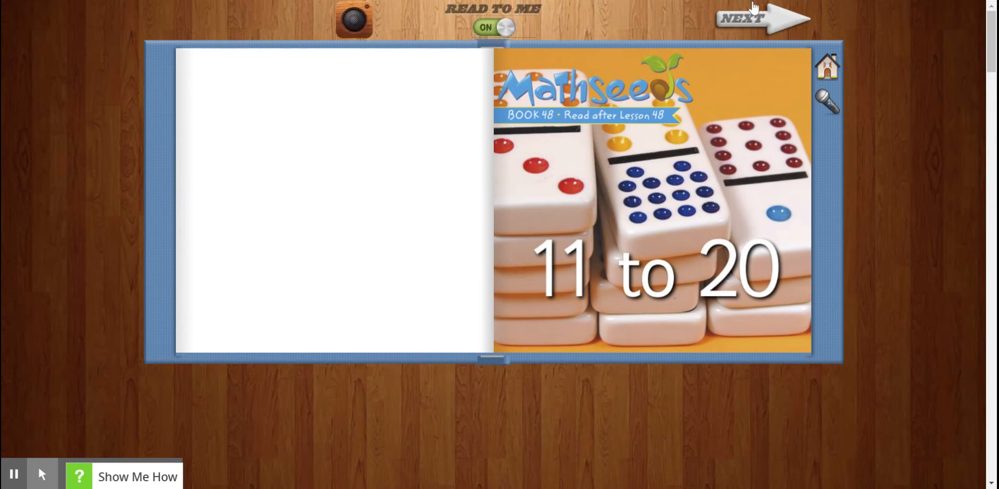
pyautogui.click(762, 18)
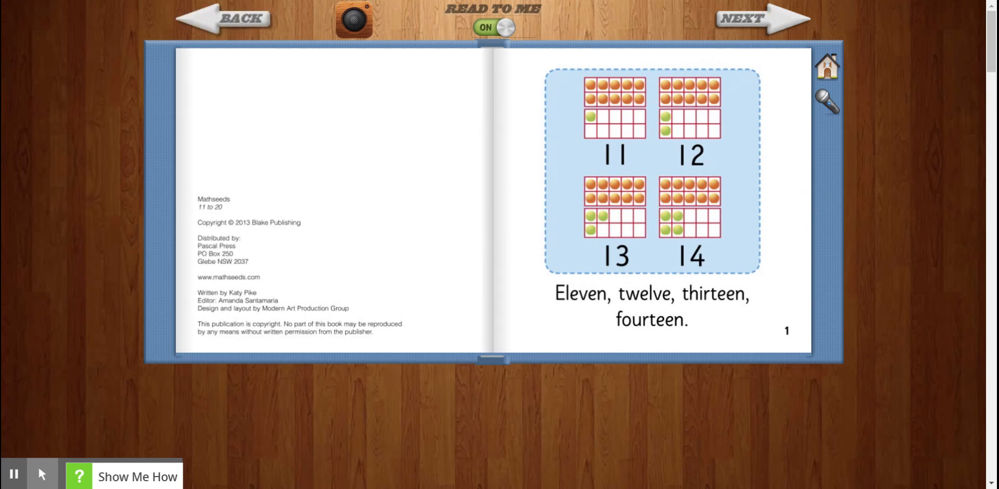
pyautogui.click(758, 20)
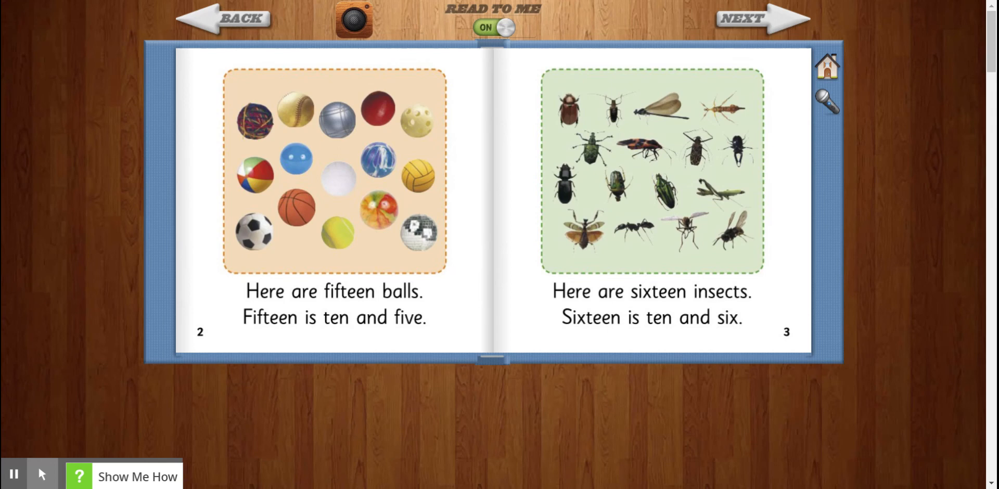
# Page through spreads 4–5 and 6–7 to reach the page 8 number chart
pyautogui.click(742, 17)
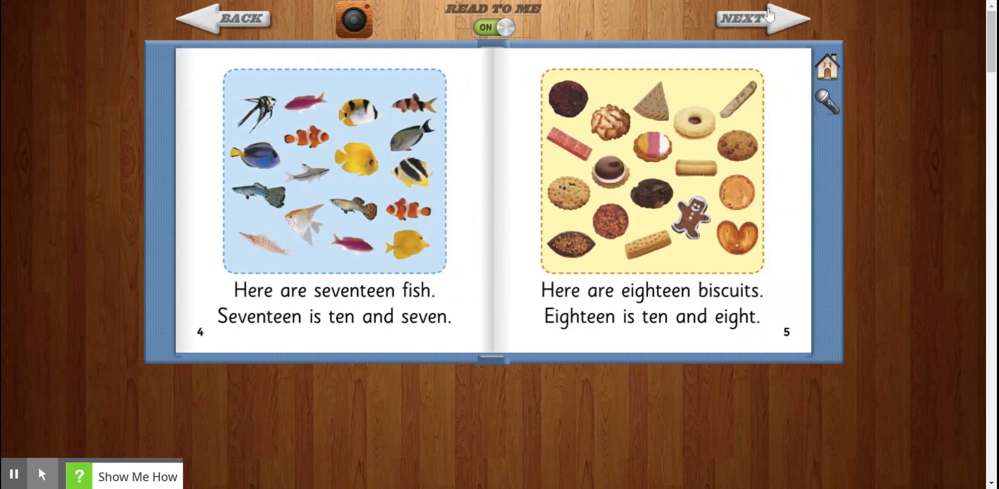
pyautogui.moveTo(769, 15)
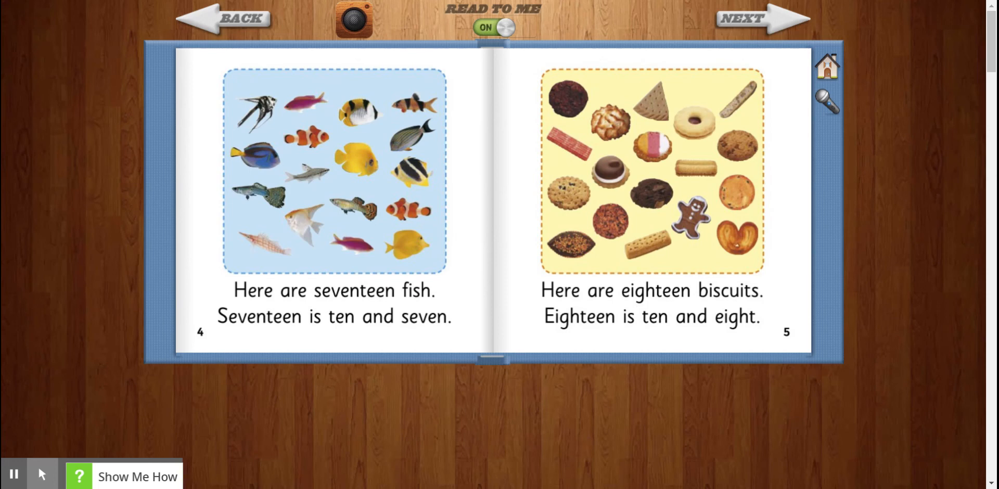
pyautogui.click(743, 18)
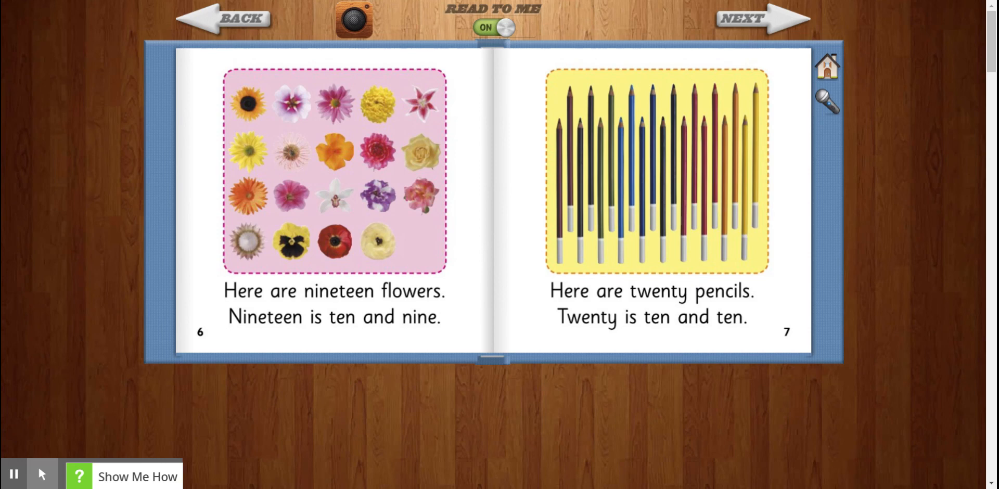
pyautogui.click(741, 18)
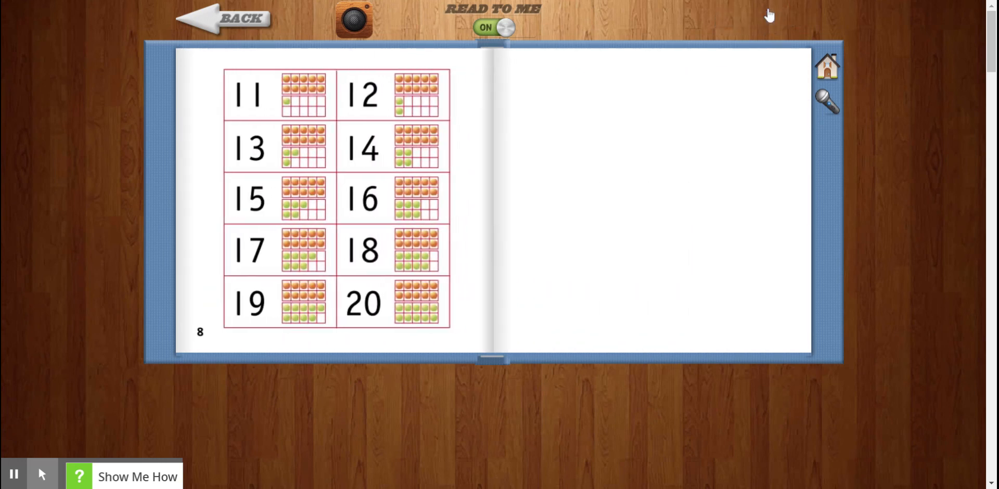